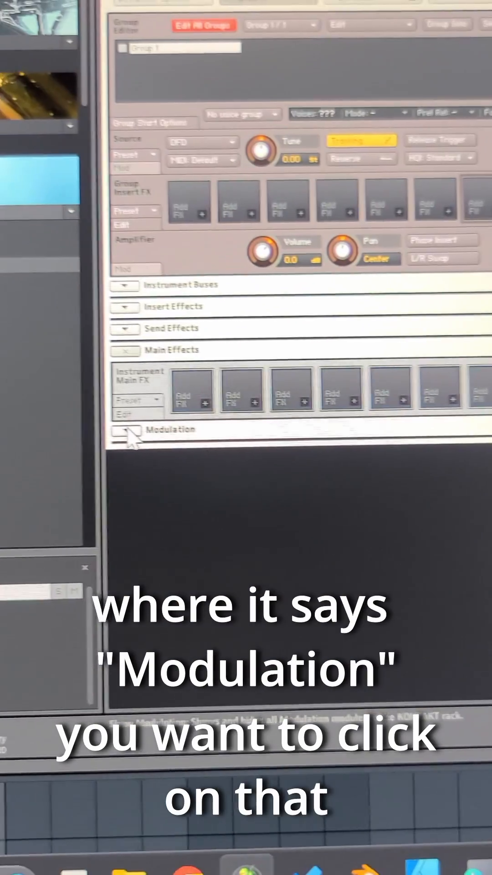
- Expand Modulation to reveal the volume envelope's curve, attack, hold, decay and sustain controls
{"action": "left_click", "coordinate": [124, 434]}
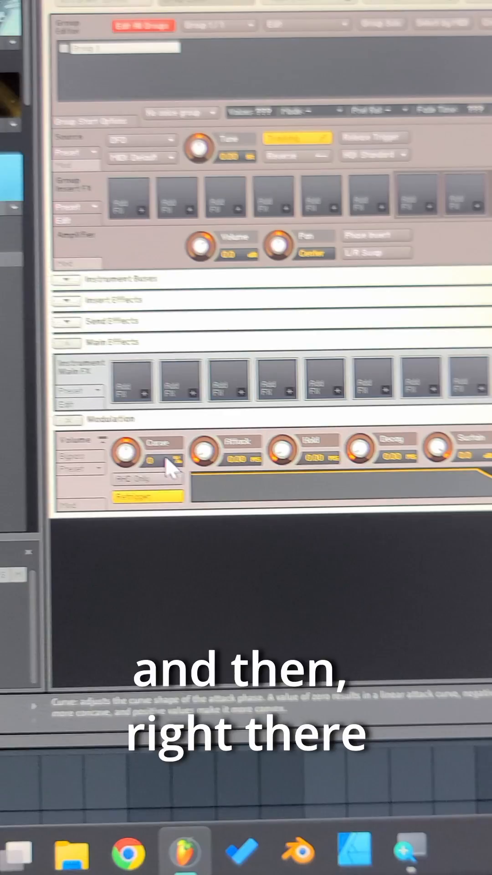